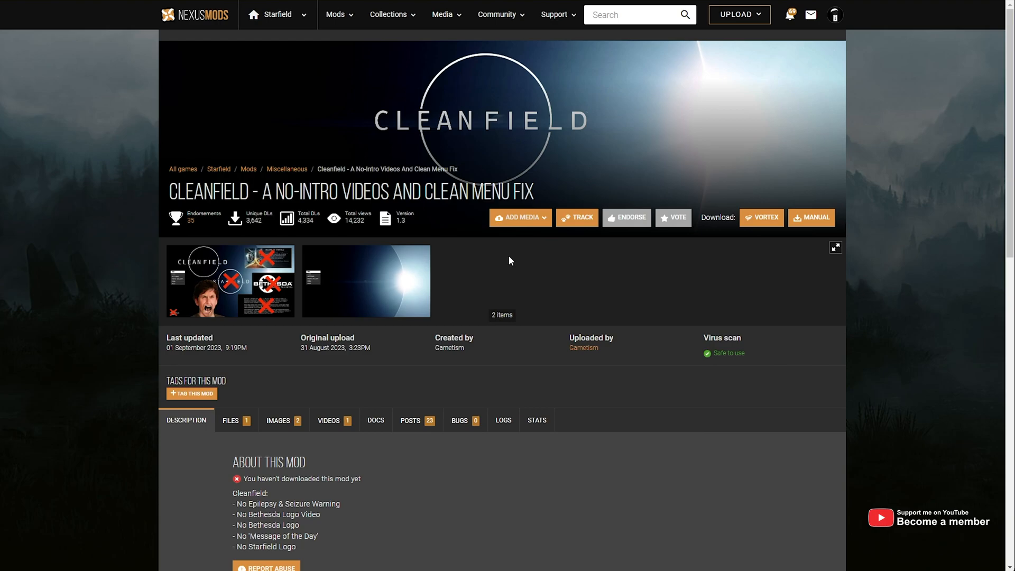
{"action": "mouse_move", "coordinate": [476, 329]}
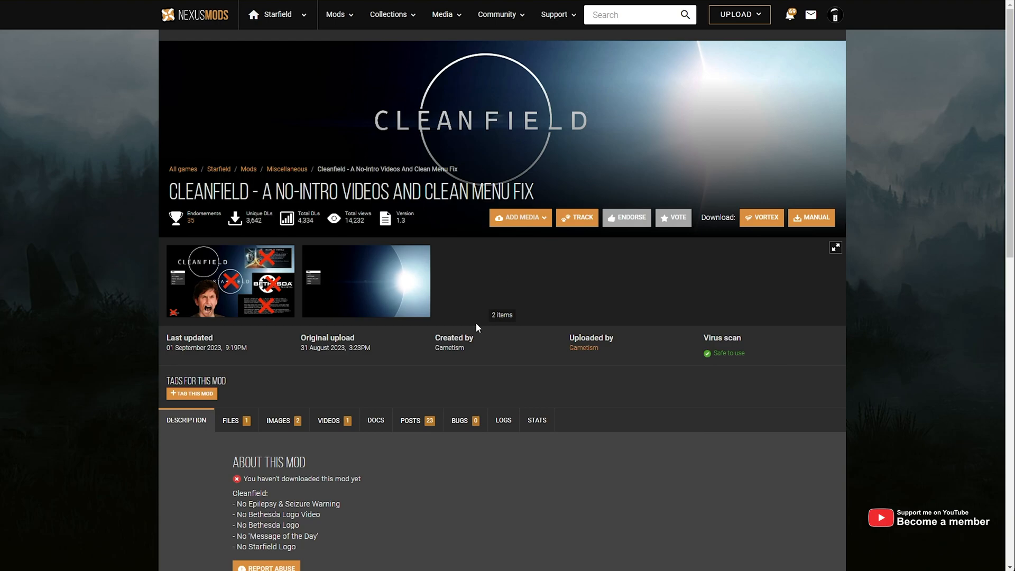
Open the Files tab and start a manual download of Cleanfield.v.1.3
{"action": "scroll", "scroll_direction": "down", "scroll_amount": 3}
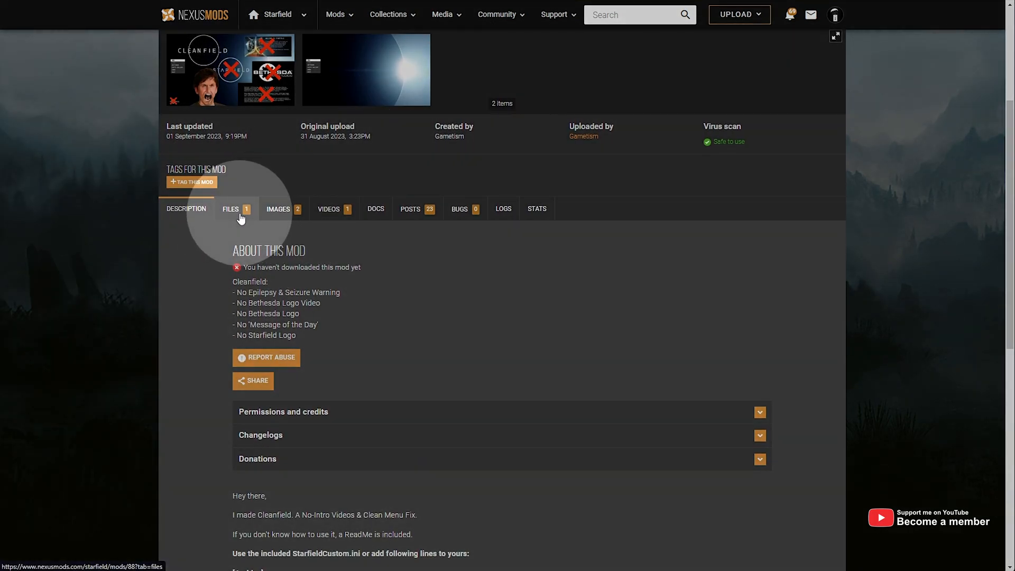
{"action": "left_click", "coordinate": [231, 208]}
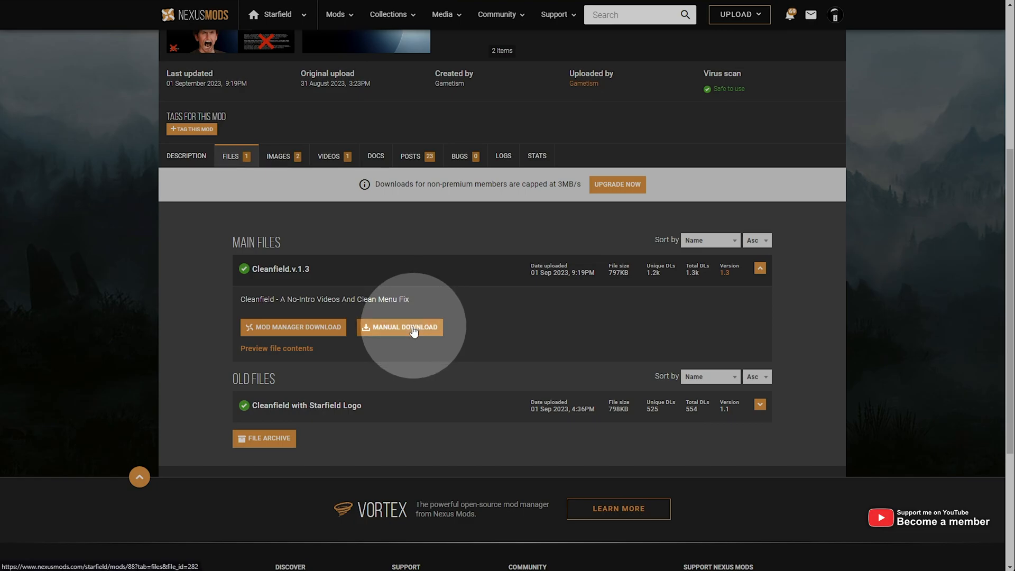
{"action": "left_click", "coordinate": [399, 326]}
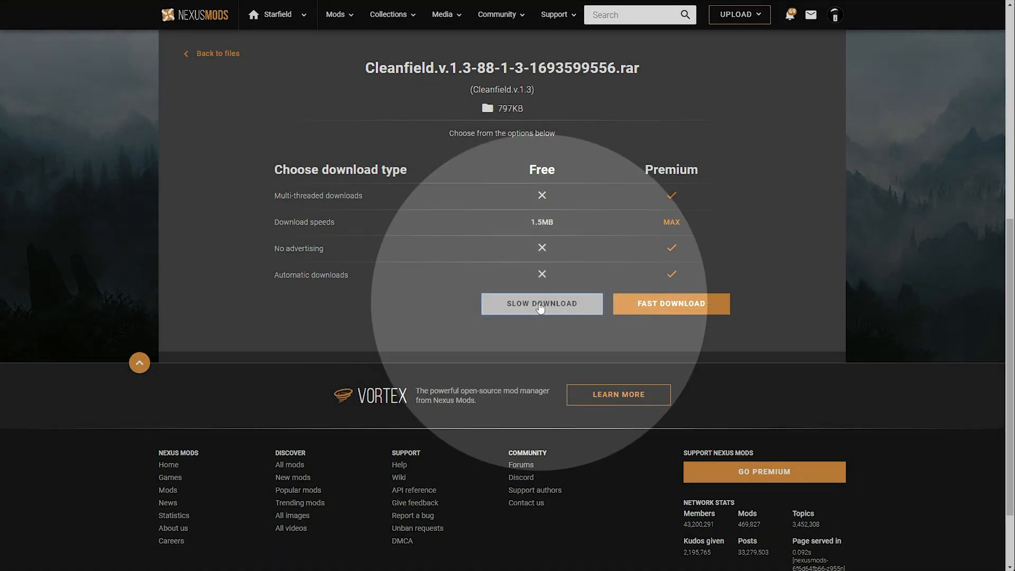
Choose the free Slow Download for the Cleanfield v1.3 archive
{"action": "left_click", "coordinate": [542, 303]}
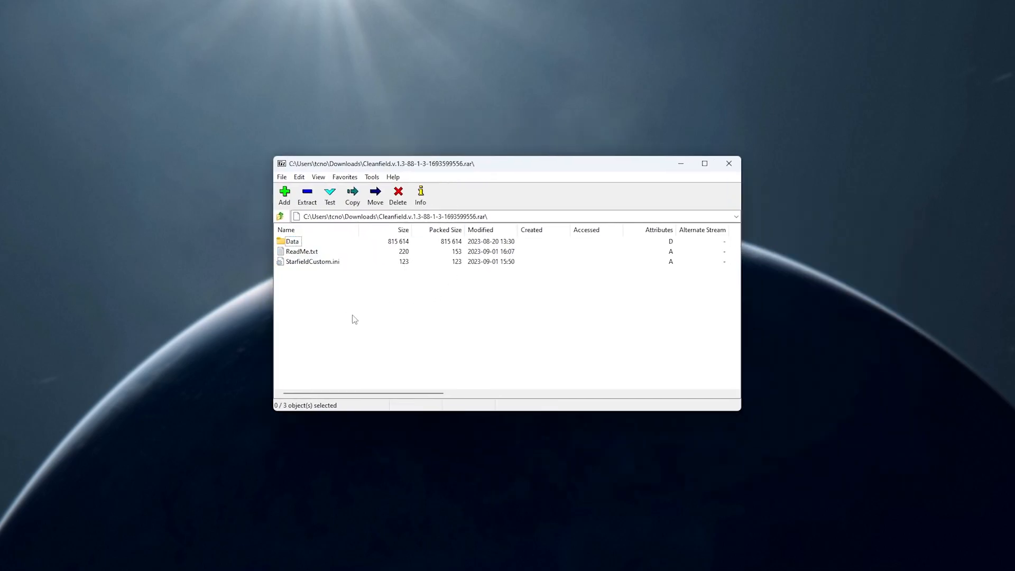
Open ReadMe.txt from the archive to read the install paths
{"action": "double_click", "coordinate": [302, 251]}
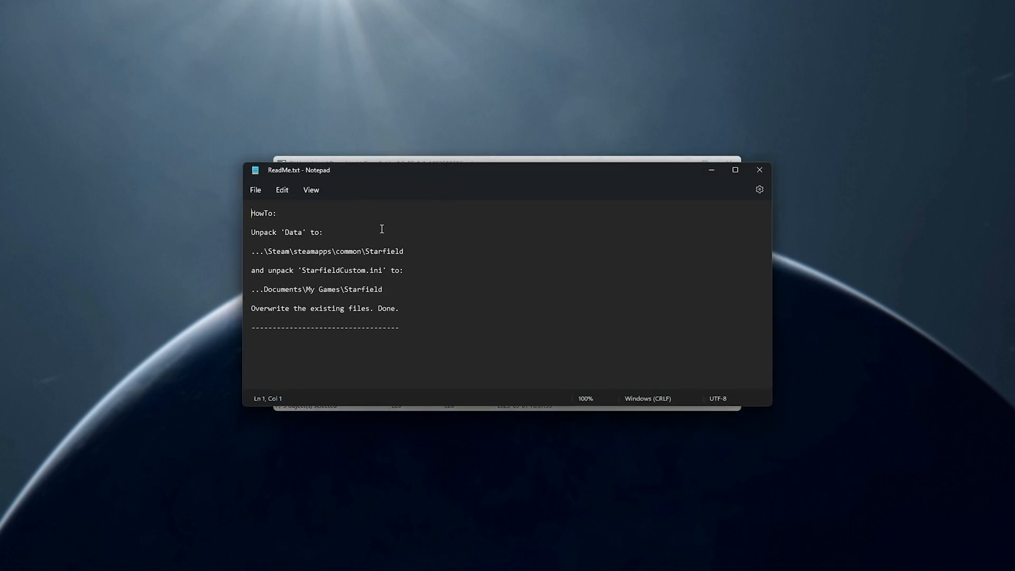
{"action": "left_click", "coordinate": [401, 308]}
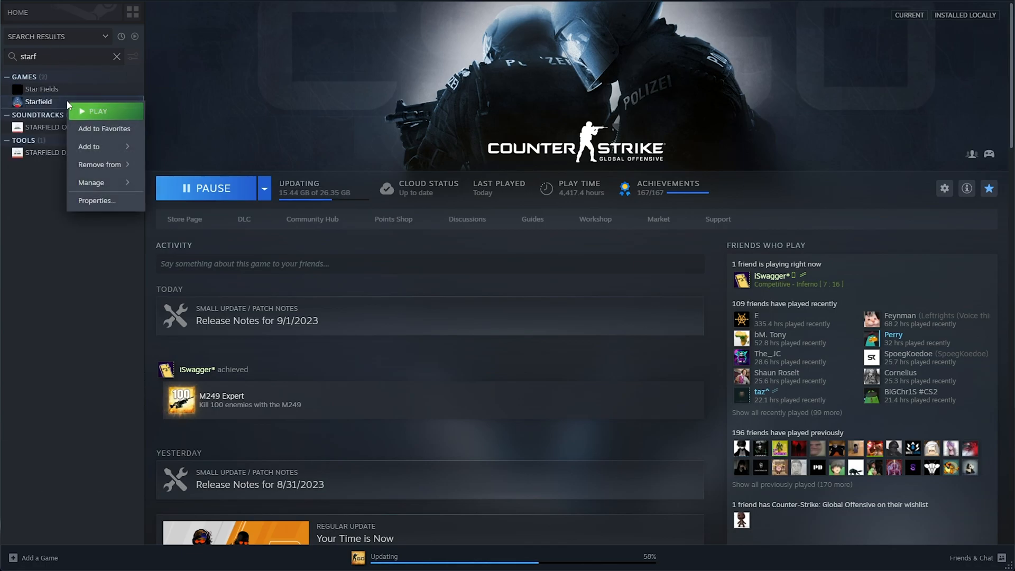
Open Starfield's local install folder via Manage > Browse local files in Steam
{"action": "left_click", "coordinate": [91, 182]}
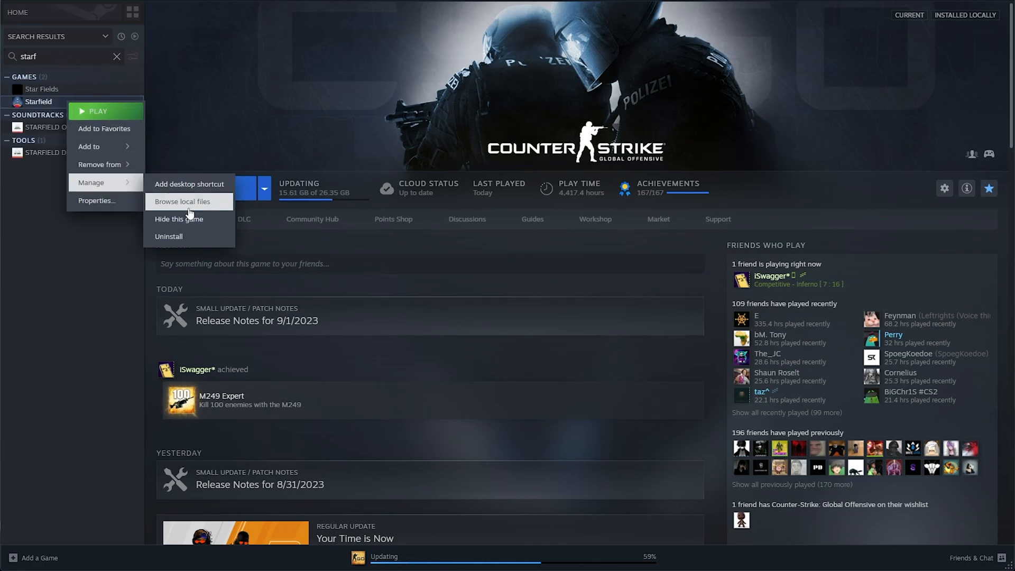
{"action": "left_click", "coordinate": [182, 201]}
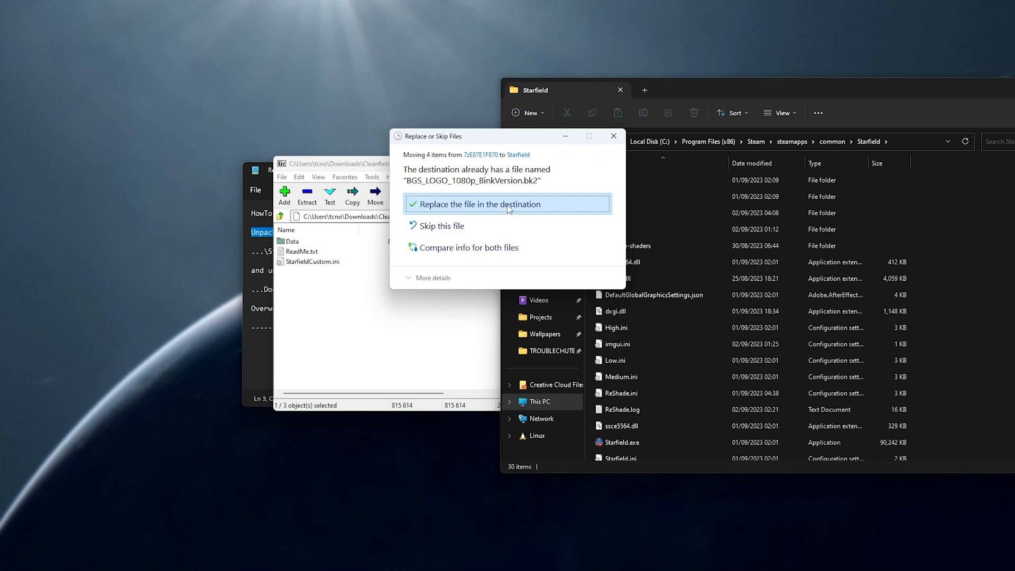
Replace the existing game files with the mod's Data folder contents
{"action": "left_click", "coordinate": [479, 204]}
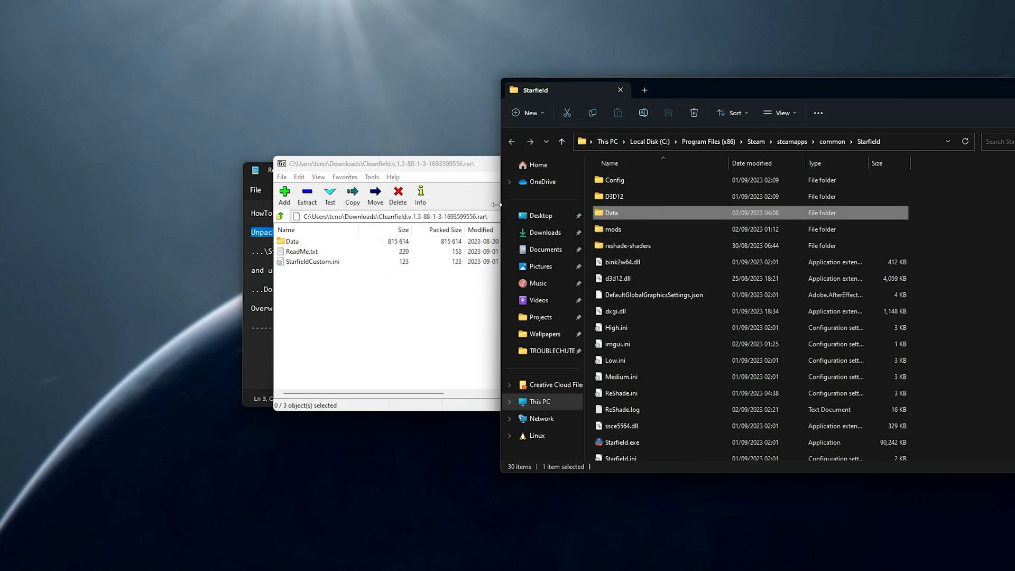
{"action": "mouse_move", "coordinate": [465, 211]}
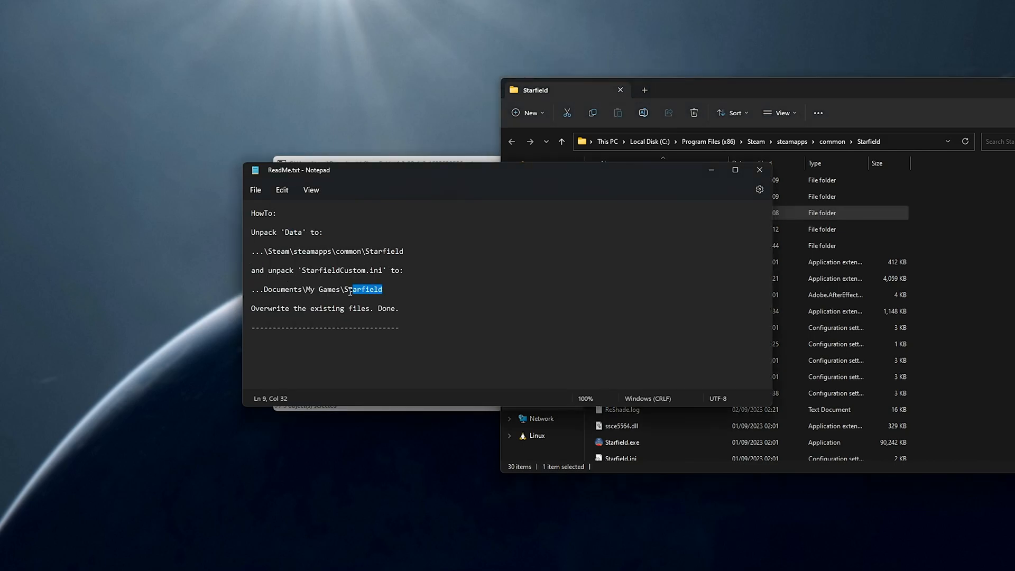
Go to Documents\My Games\Starfield and open the mod's StarfieldCustom.ini in Notepad
{"action": "double_click", "coordinate": [333, 270]}
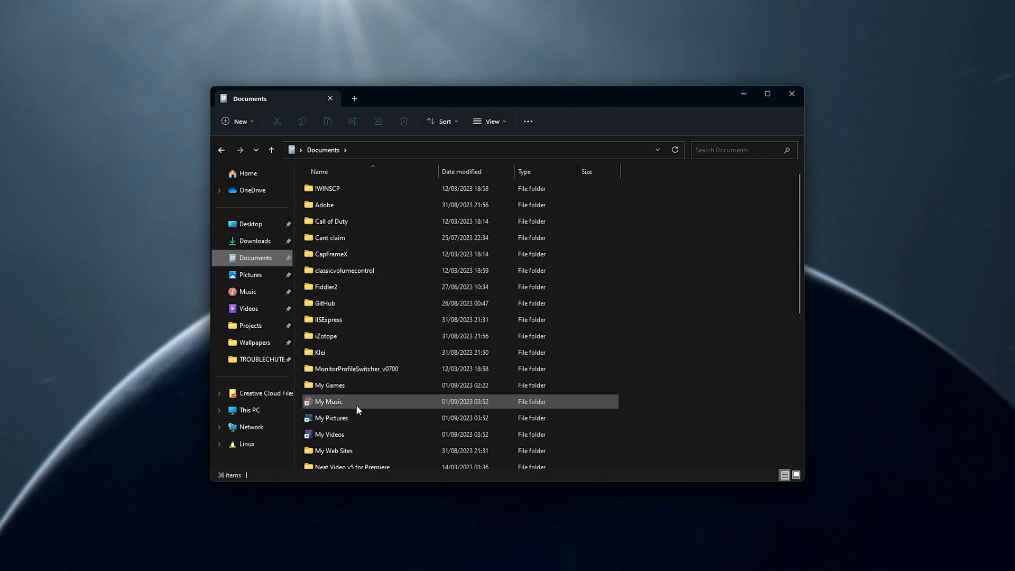
{"action": "double_click", "coordinate": [328, 385]}
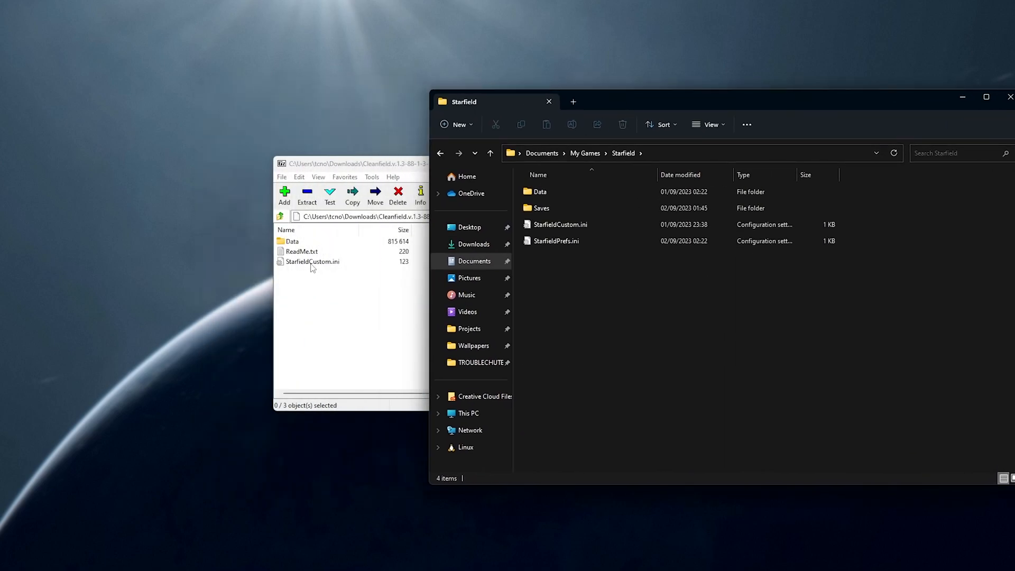
{"action": "left_click", "coordinate": [312, 261]}
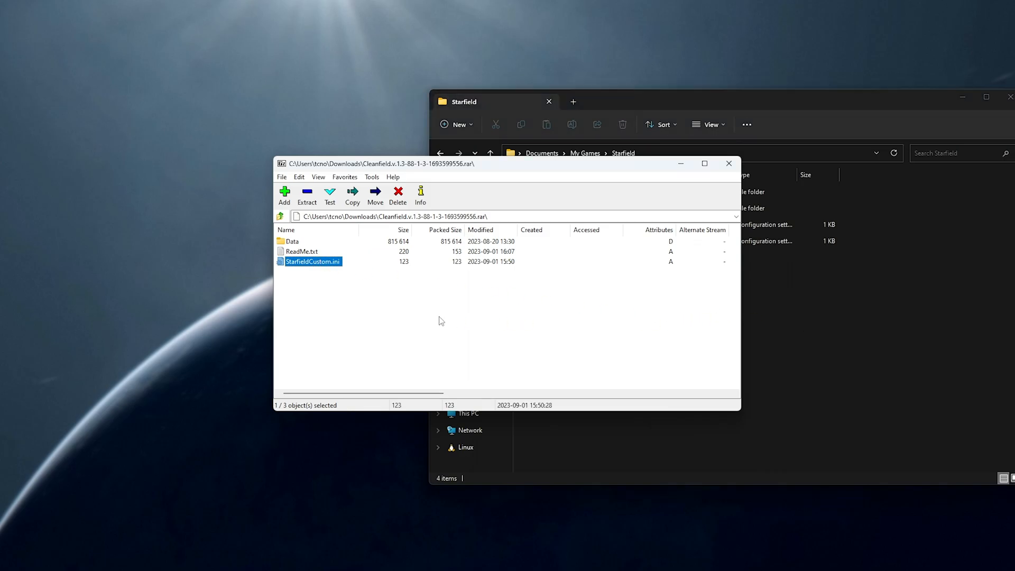
{"action": "double_click", "coordinate": [312, 260]}
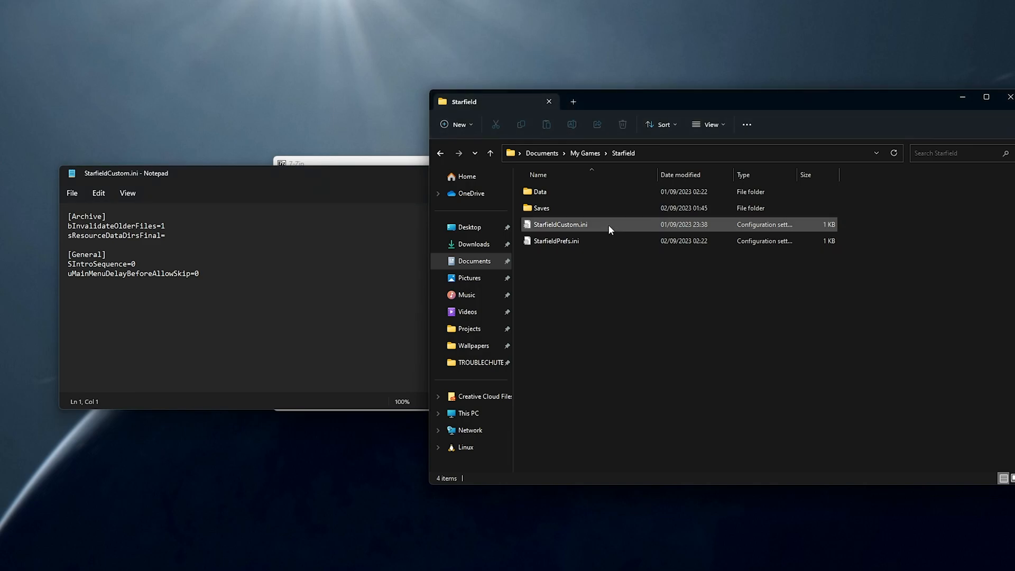
Open the game's StarfieldCustom.ini, add the mod's Archive and General lines, and save
{"action": "double_click", "coordinate": [560, 224]}
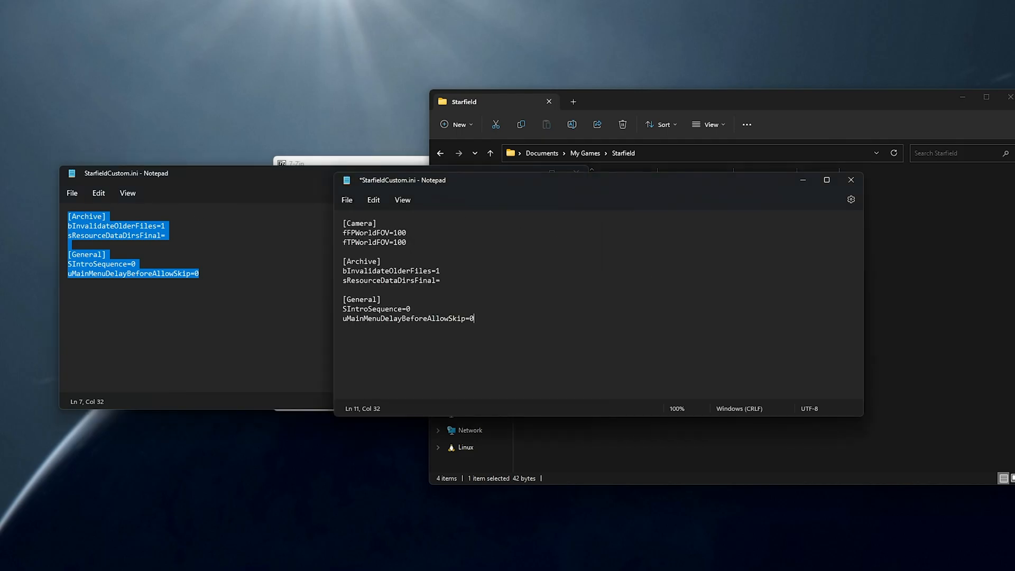
{"action": "key", "text": "ctrl+s"}
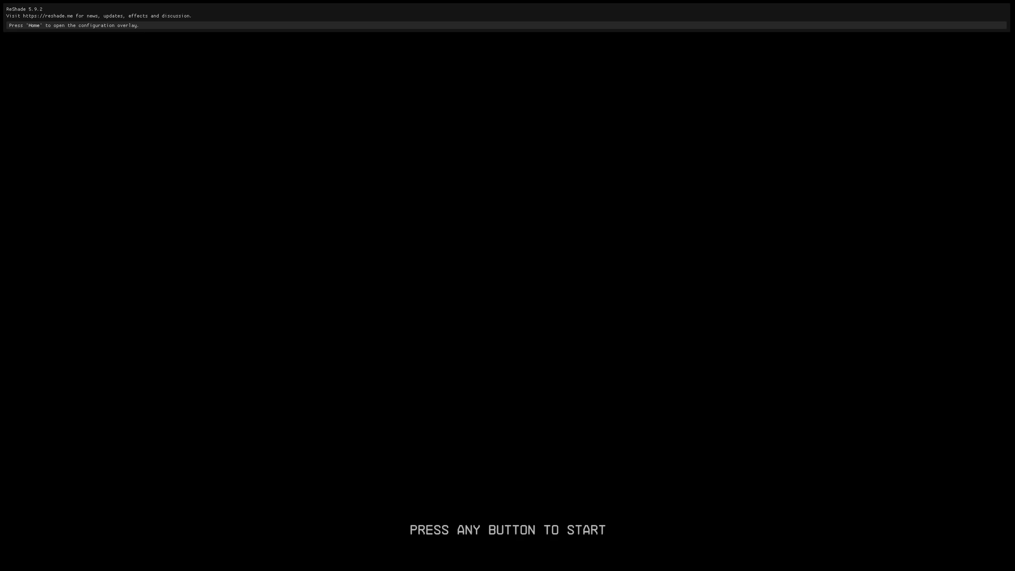
Press Enter at Starfield's start screen to reach the main menu
{"action": "key", "text": "enter"}
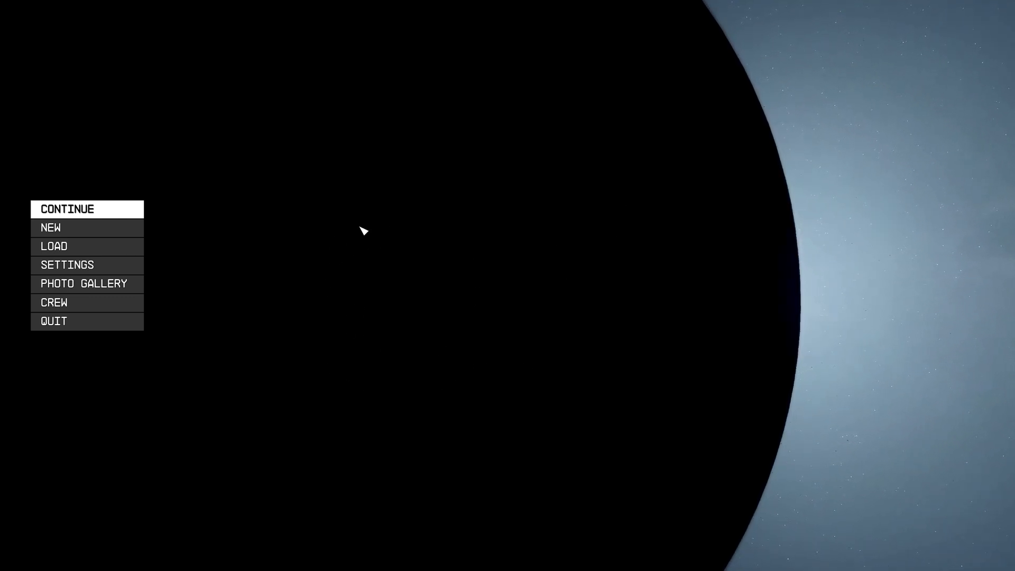
{"action": "mouse_move", "coordinate": [280, 295]}
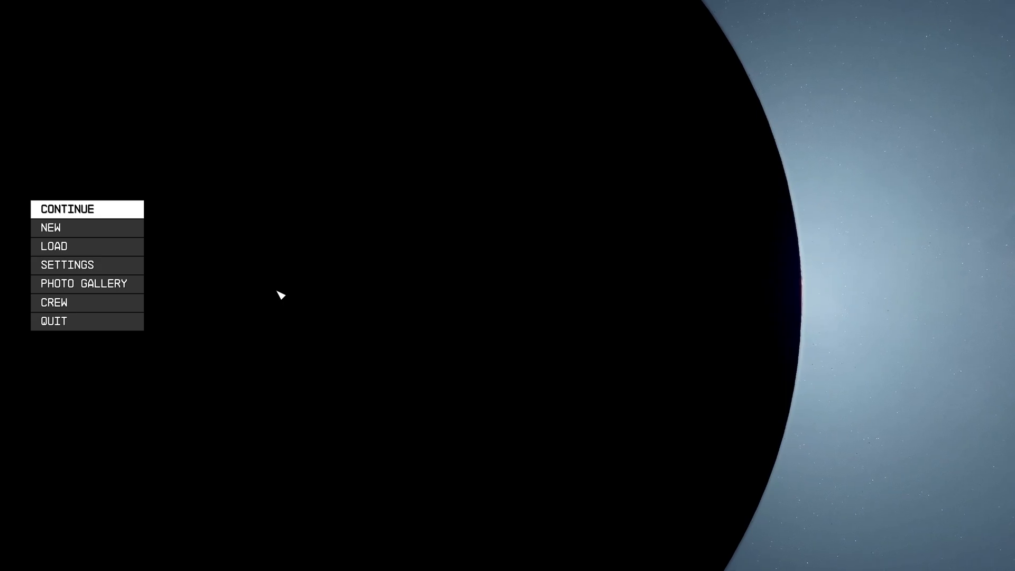